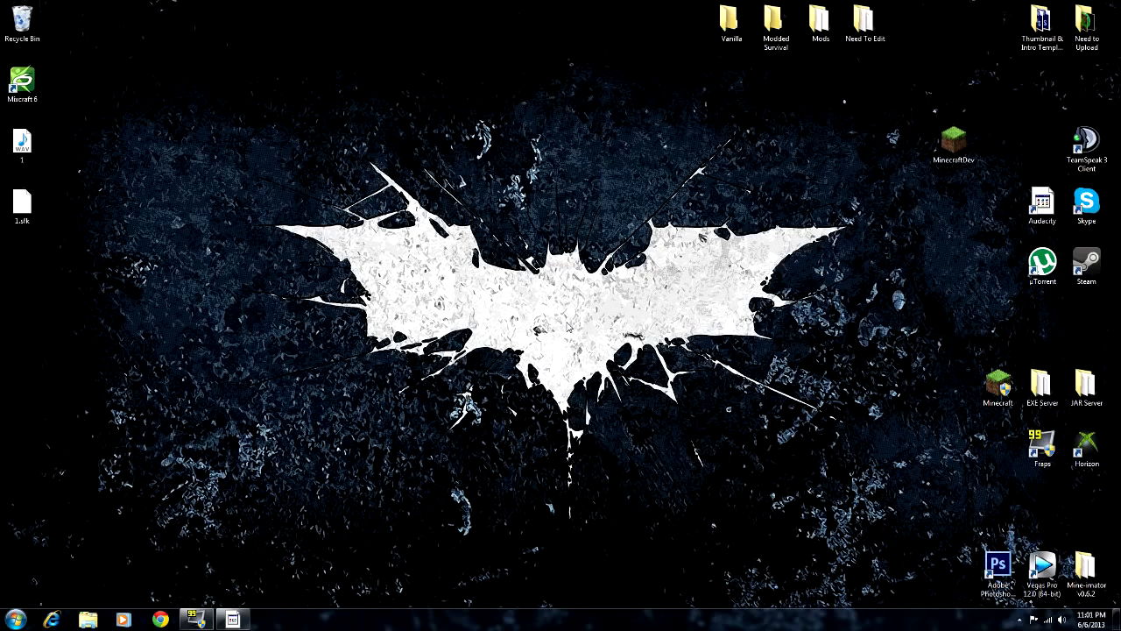
mouse_move(567, 326)
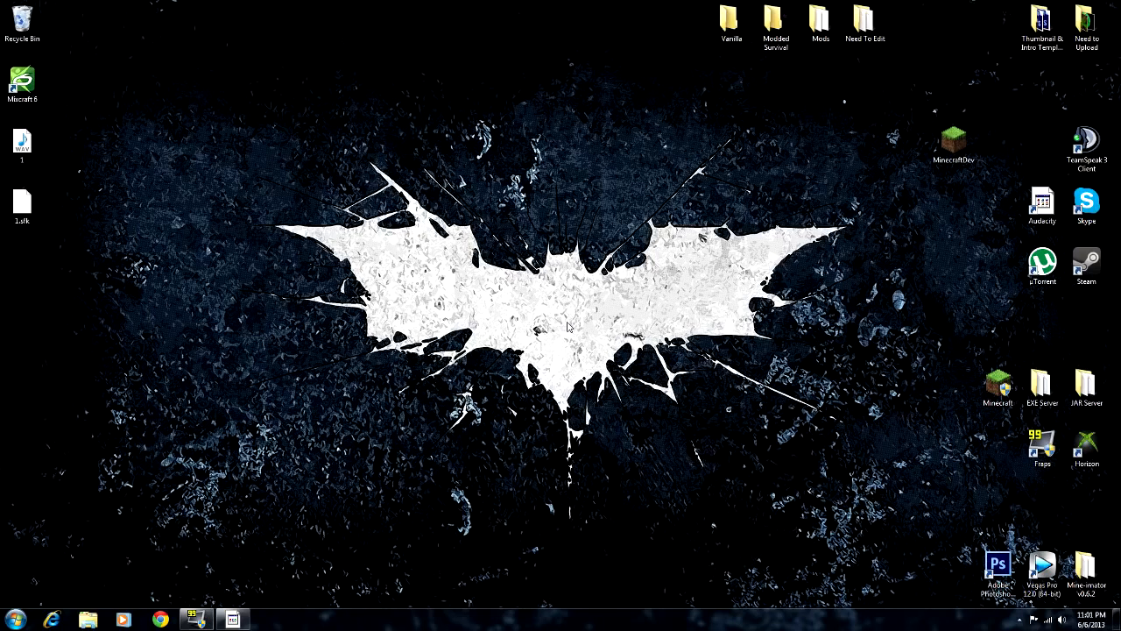
Step: Launch Minecraft, trigger Force update! in the launcher options, then close the launcher
click(997, 388)
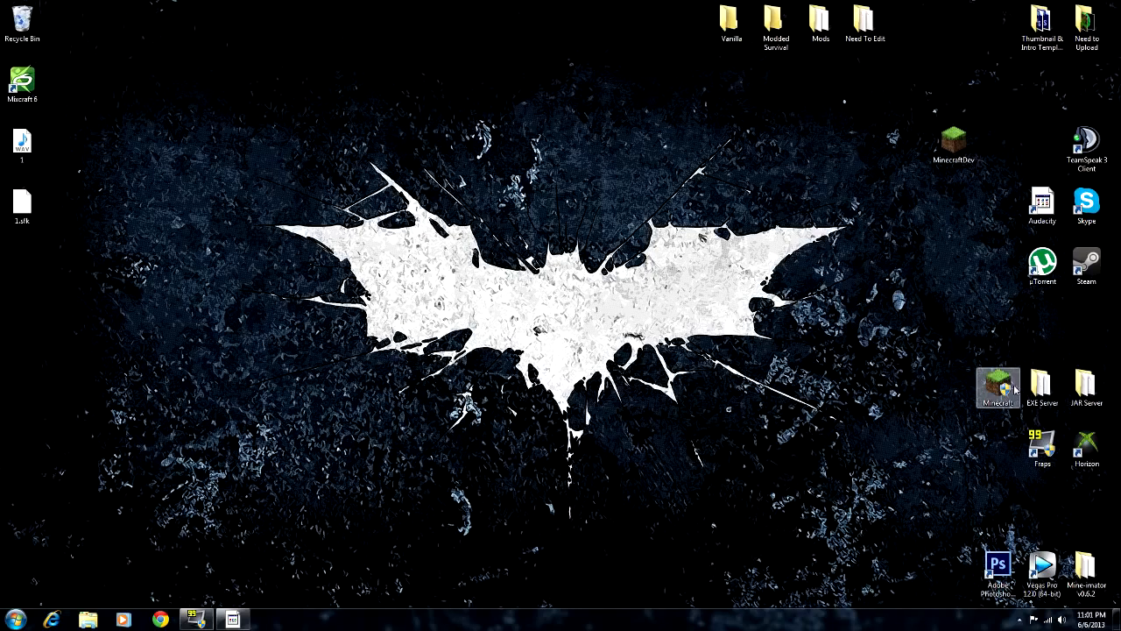
double_click(997, 387)
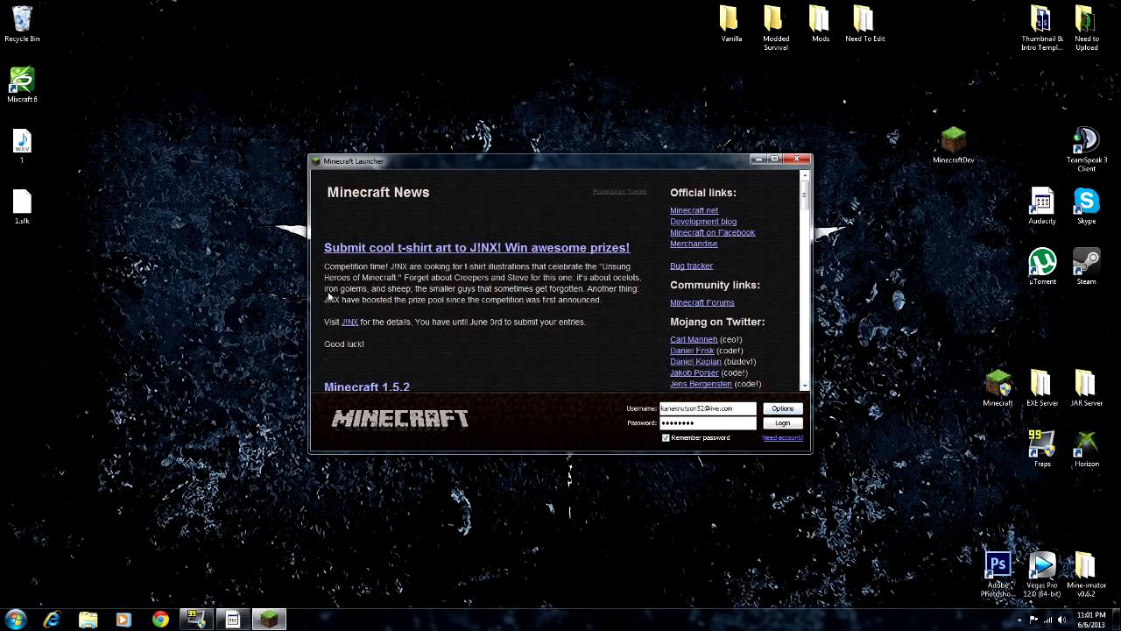
click(781, 408)
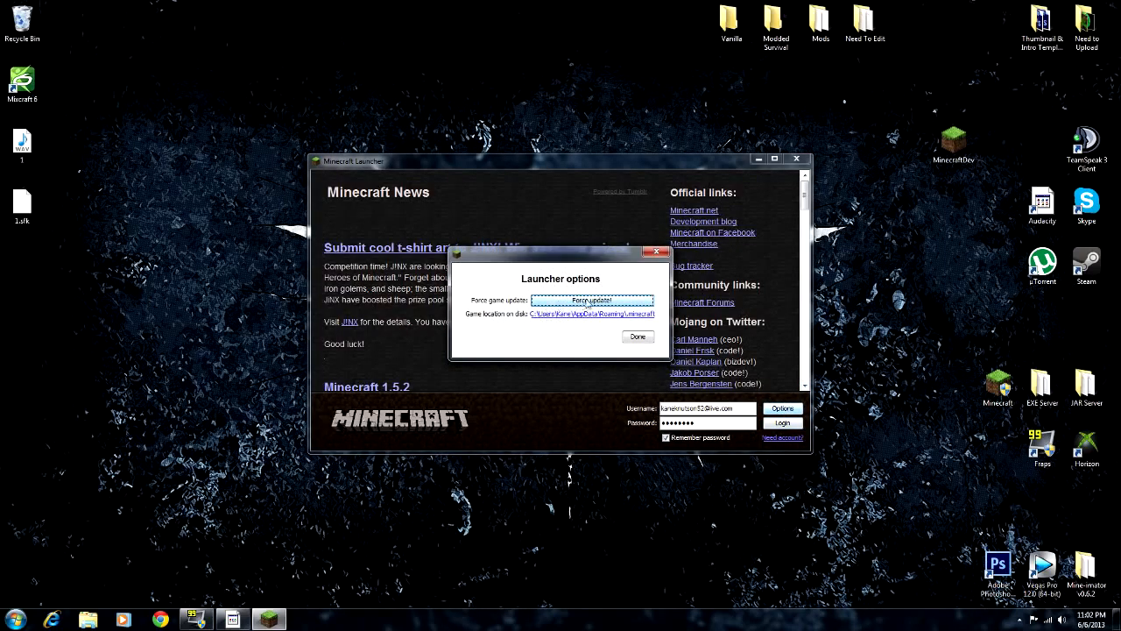
click(637, 336)
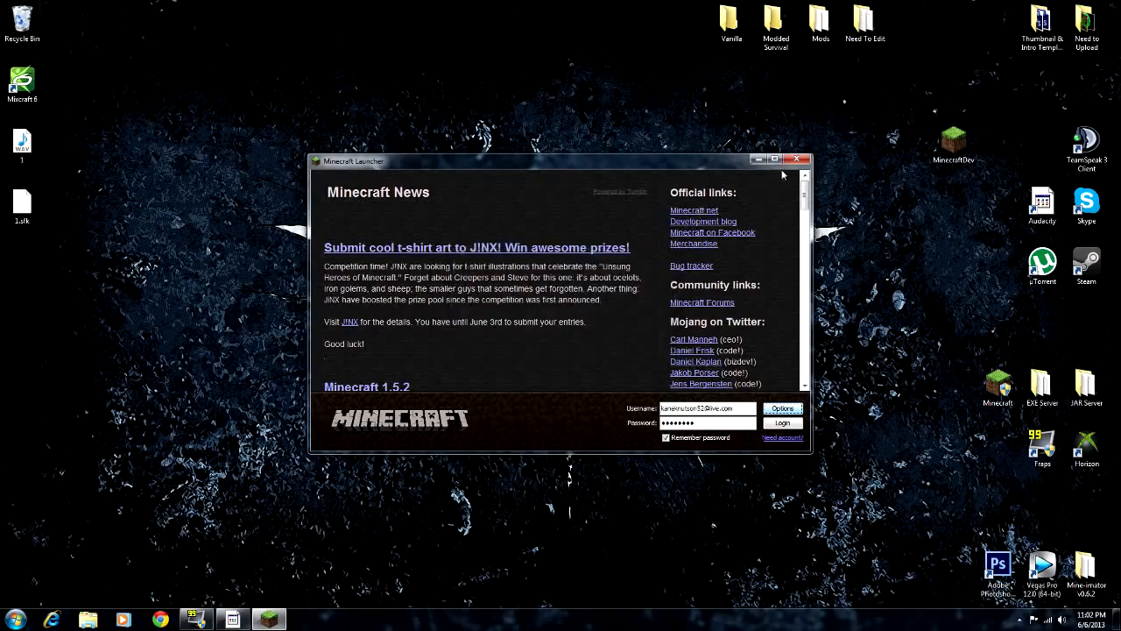
click(798, 160)
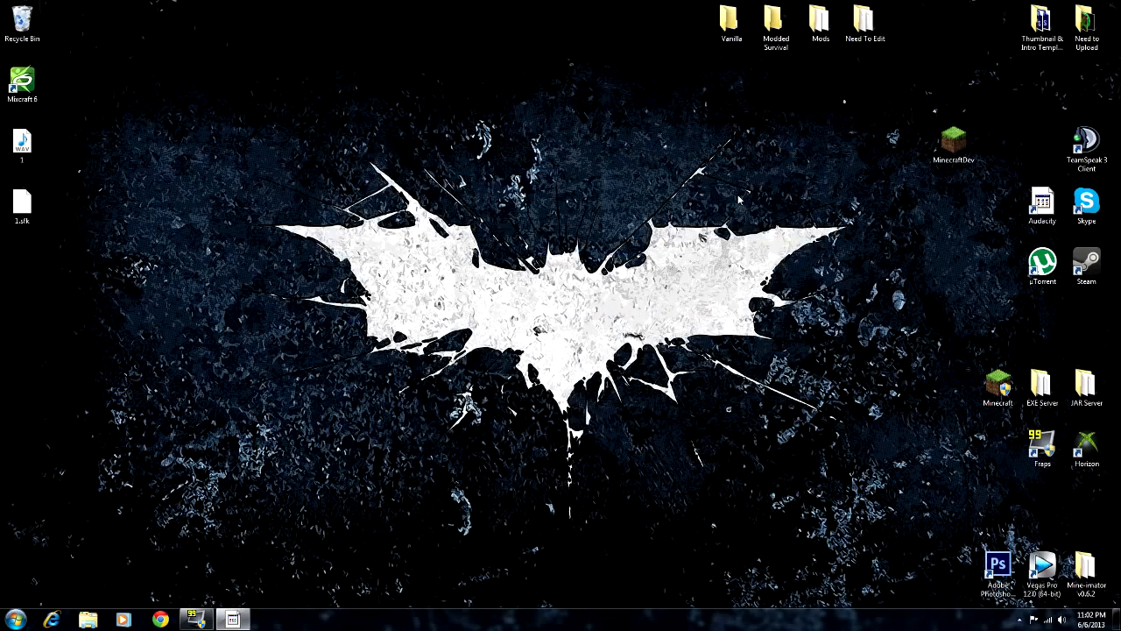
mouse_move(738, 200)
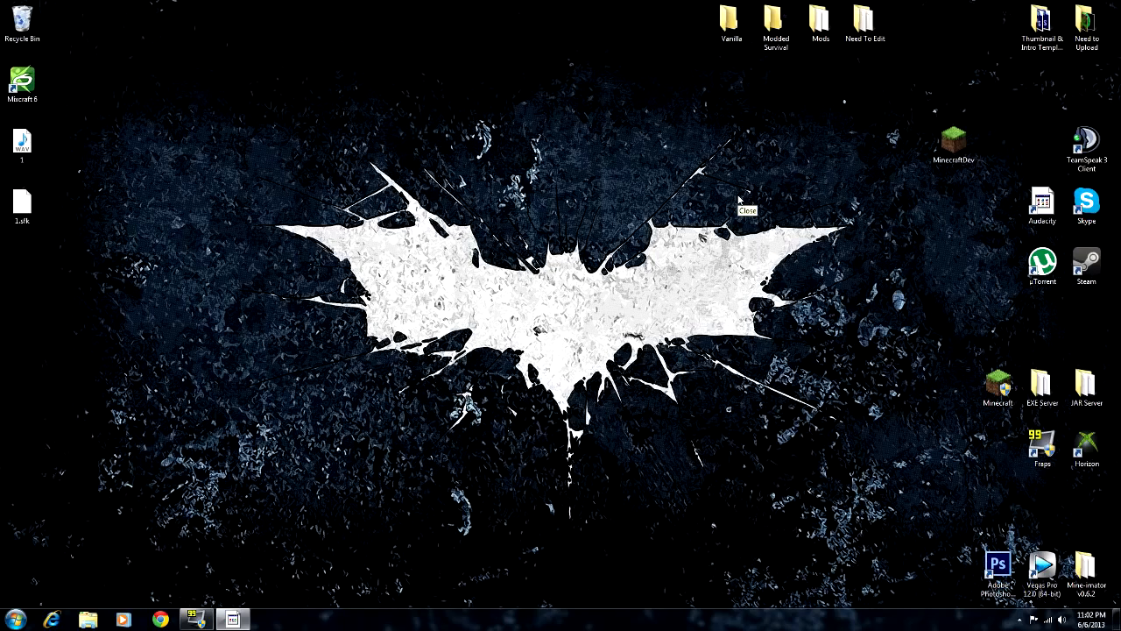
mouse_move(739, 200)
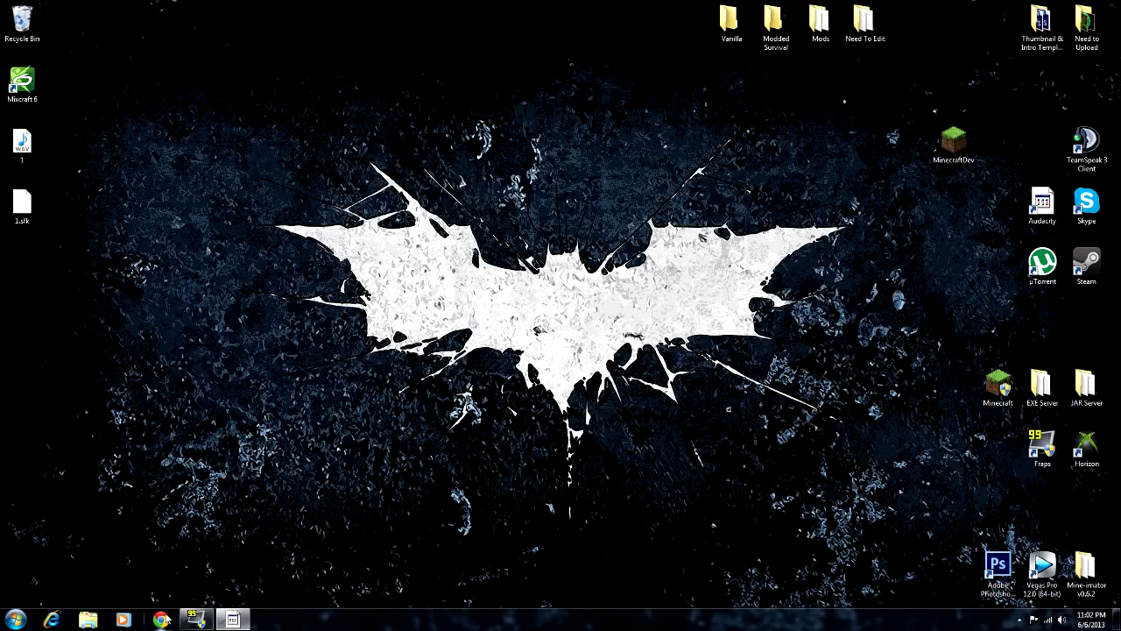
click(160, 619)
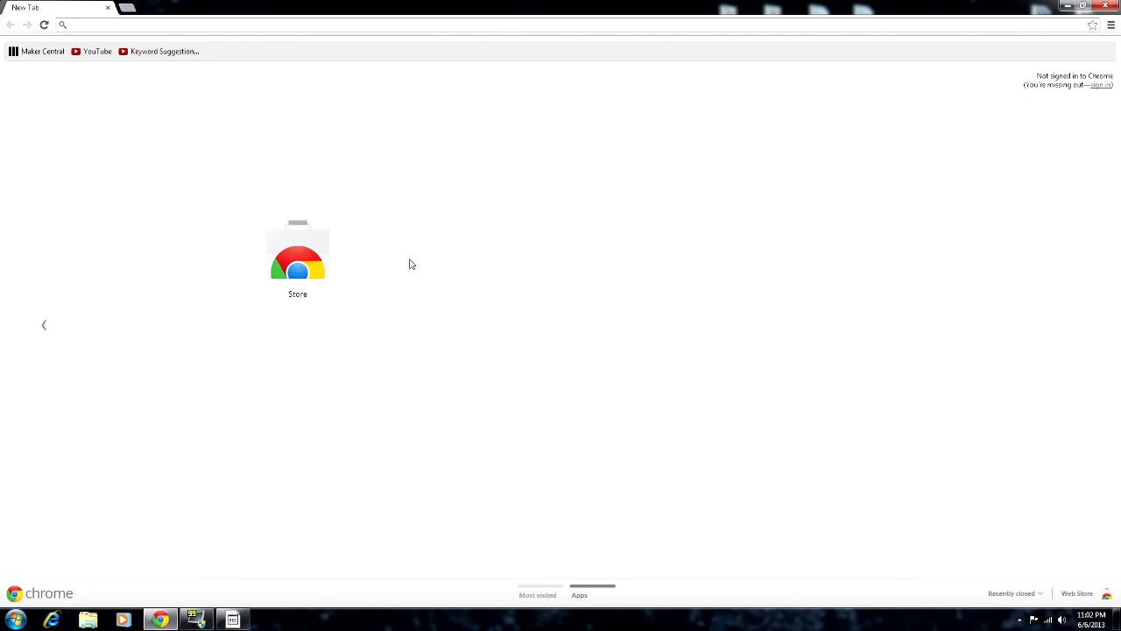
text(https://store.opendns.com/setup/)
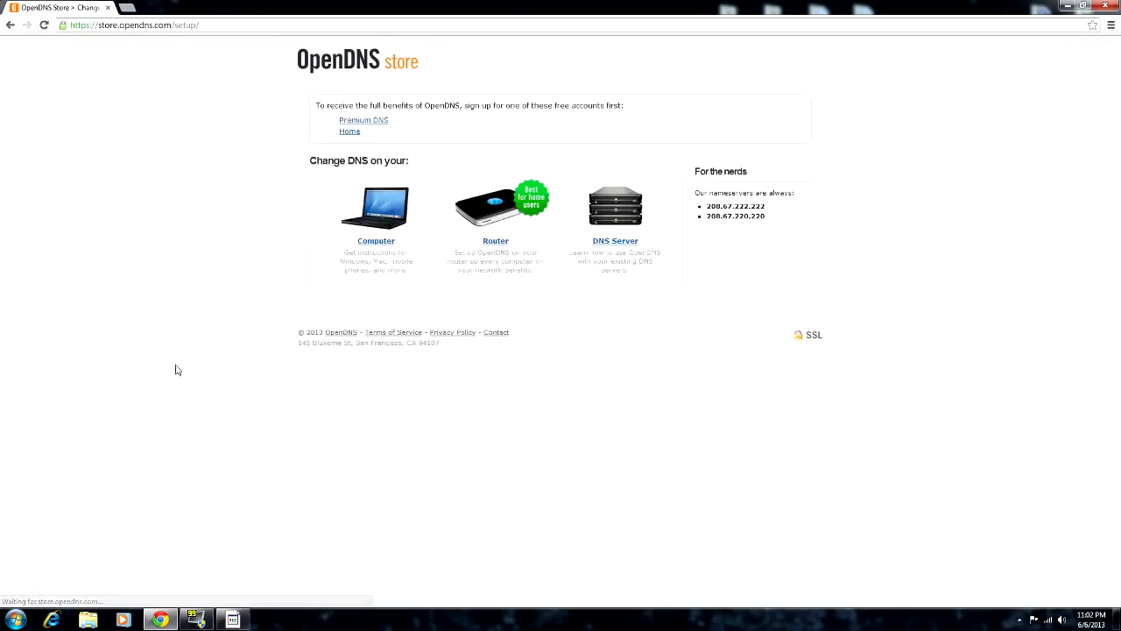
mouse_move(391, 208)
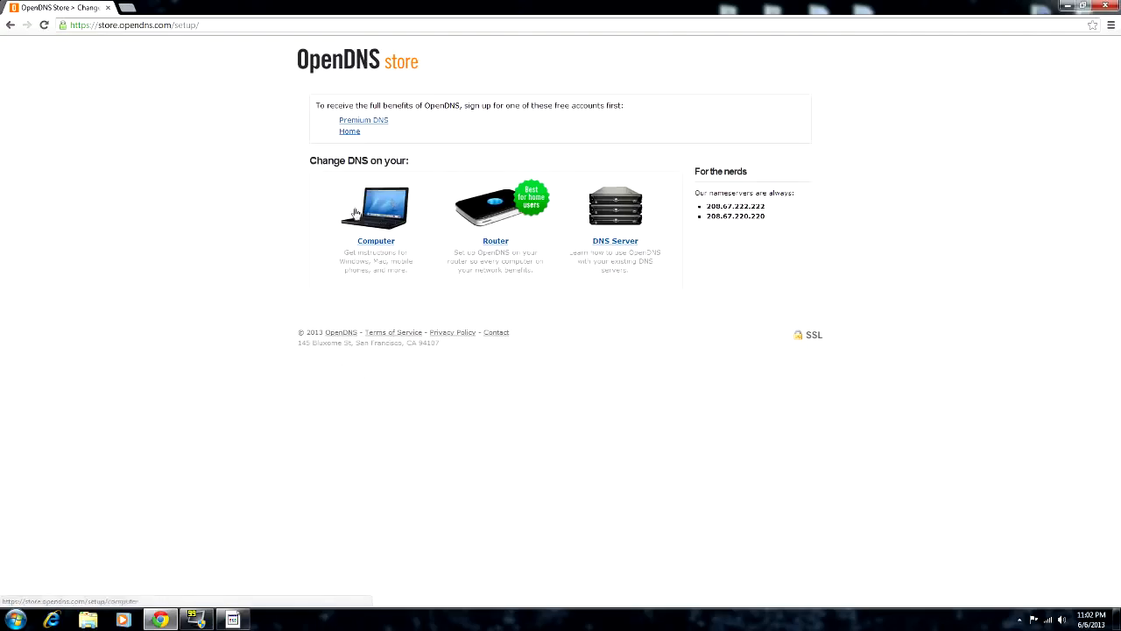
Step: Choose Computer to list the Windows, Mac, Unix/Linux and mobile setup options
click(375, 210)
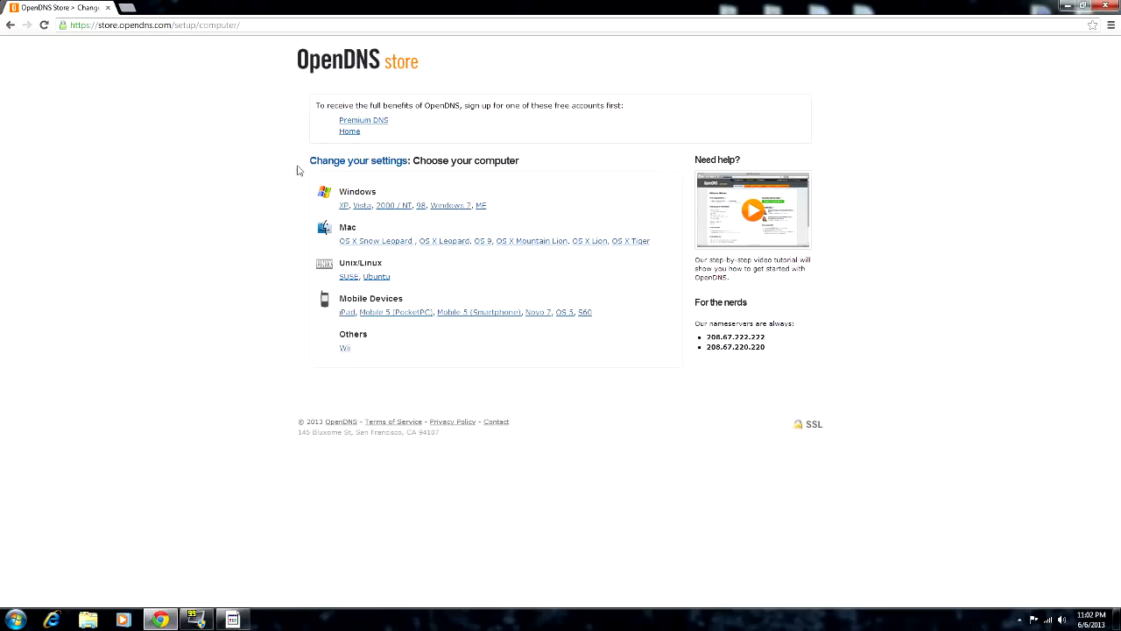
mouse_move(296, 171)
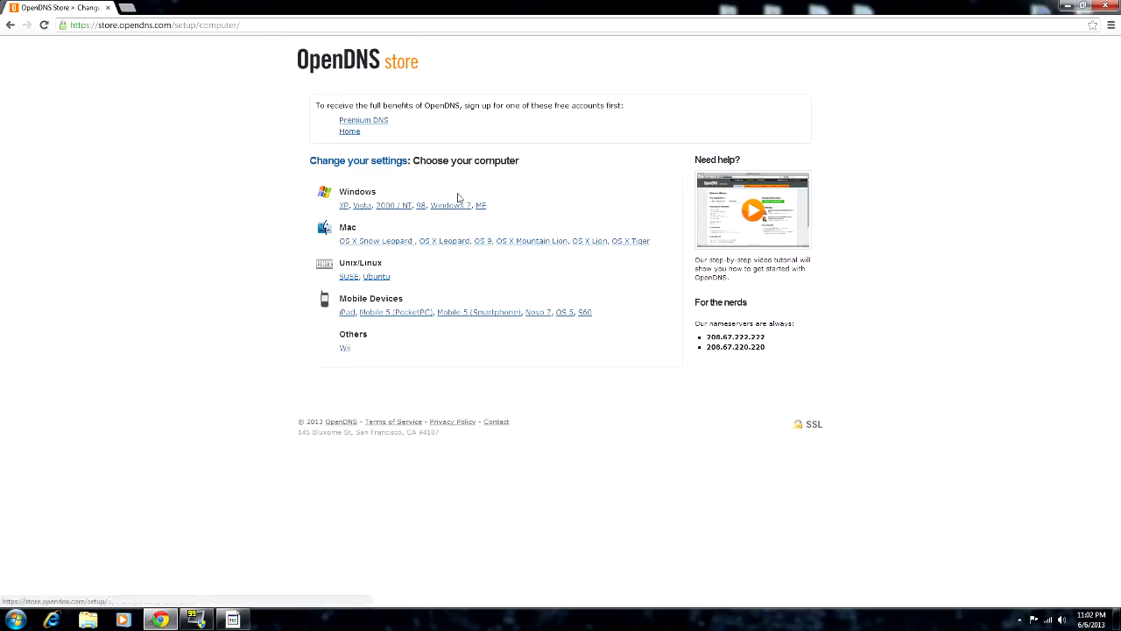
mouse_move(576, 182)
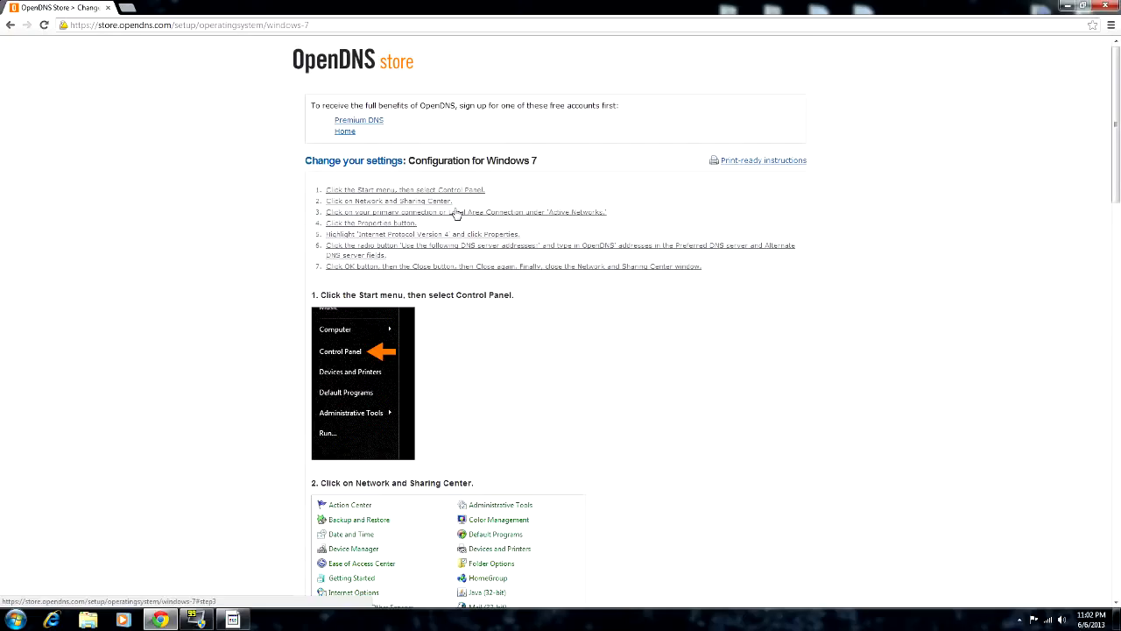
mouse_move(24, 539)
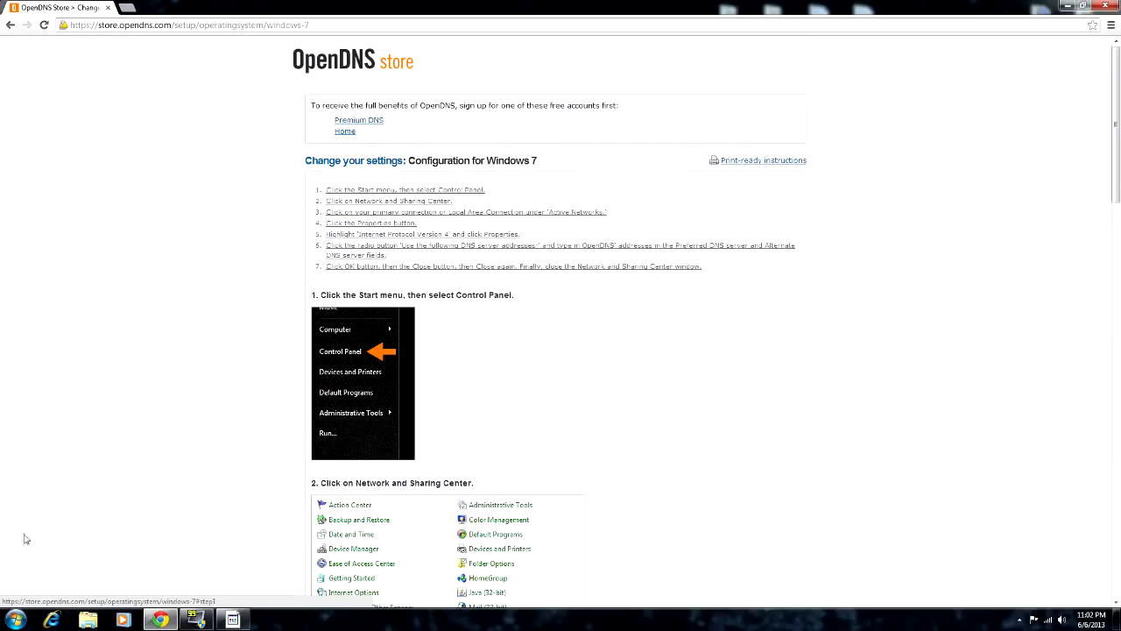
mouse_move(456, 392)
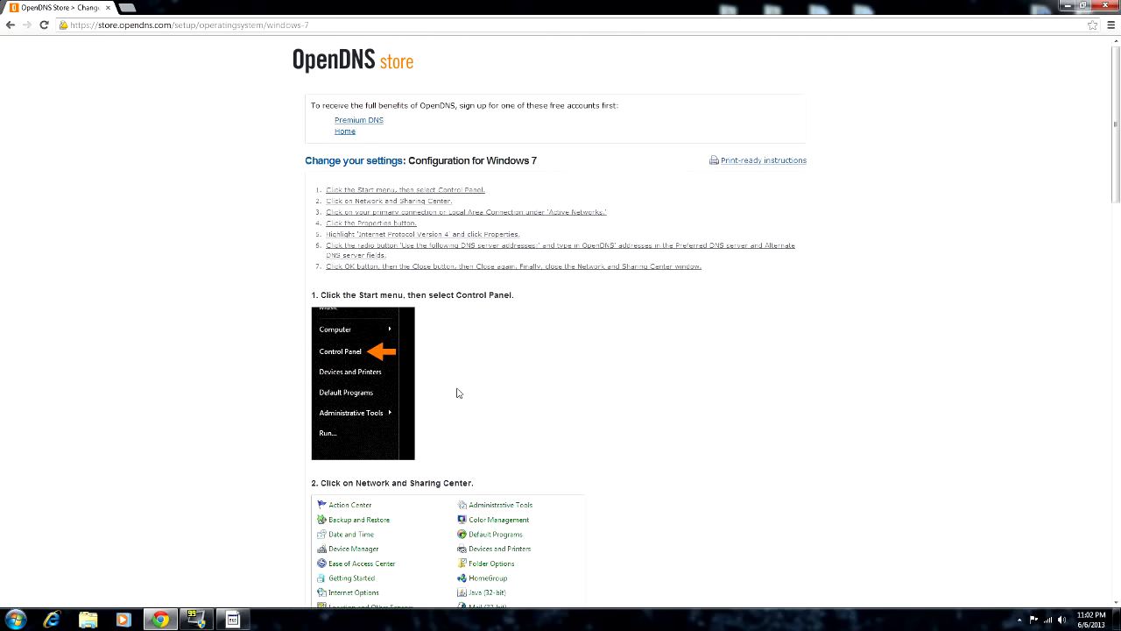
scroll(down, 3)
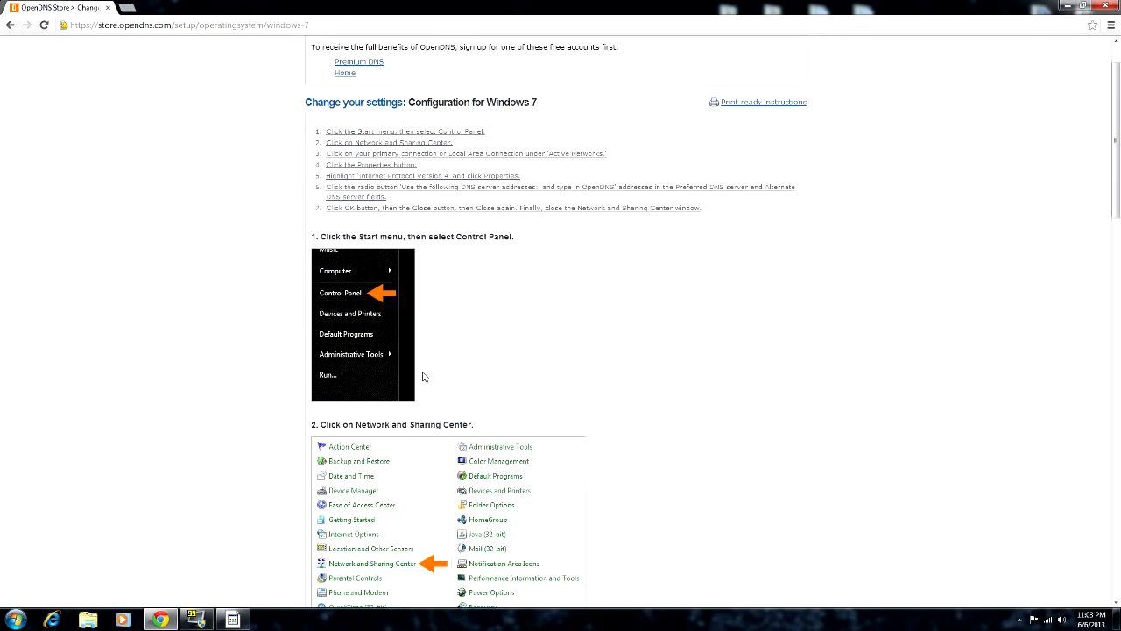
mouse_move(401, 371)
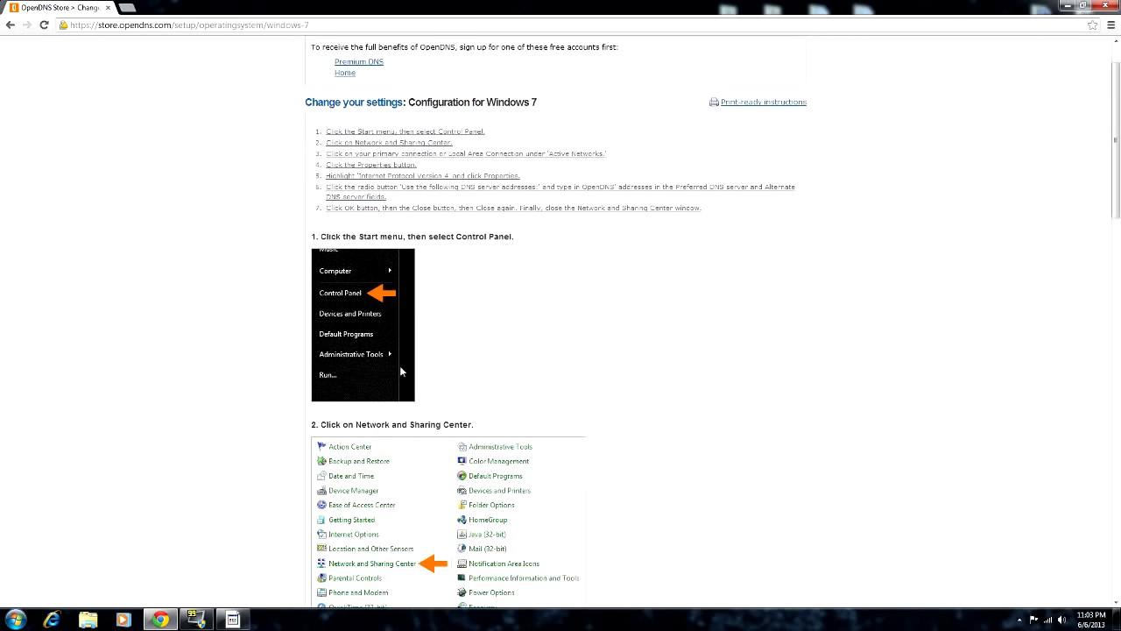
scroll(down, 3)
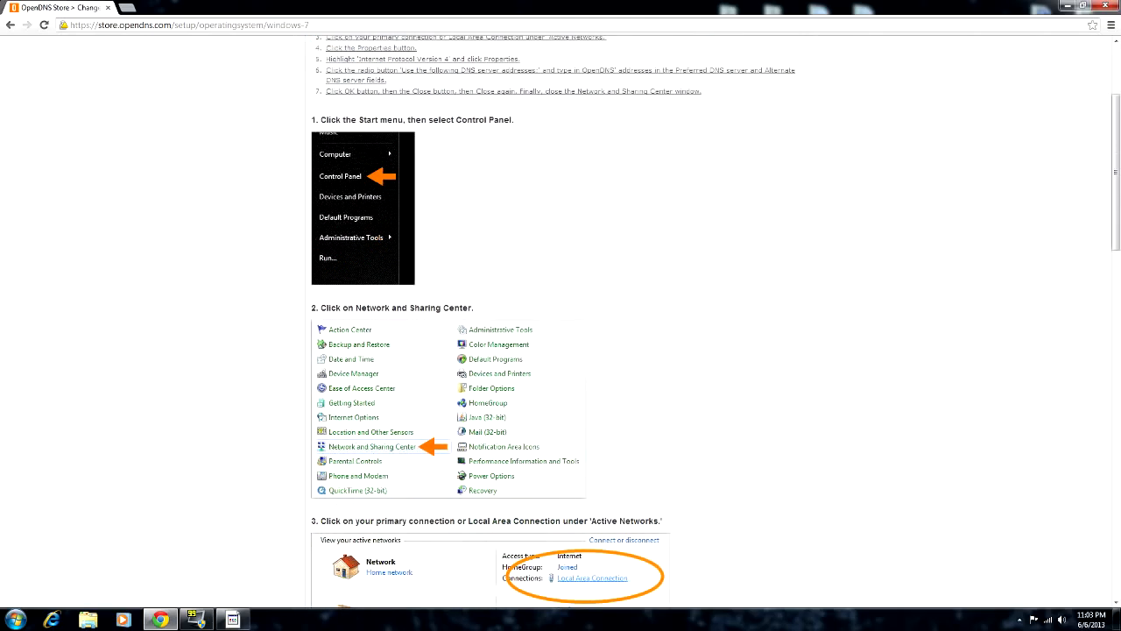
scroll(down, 3)
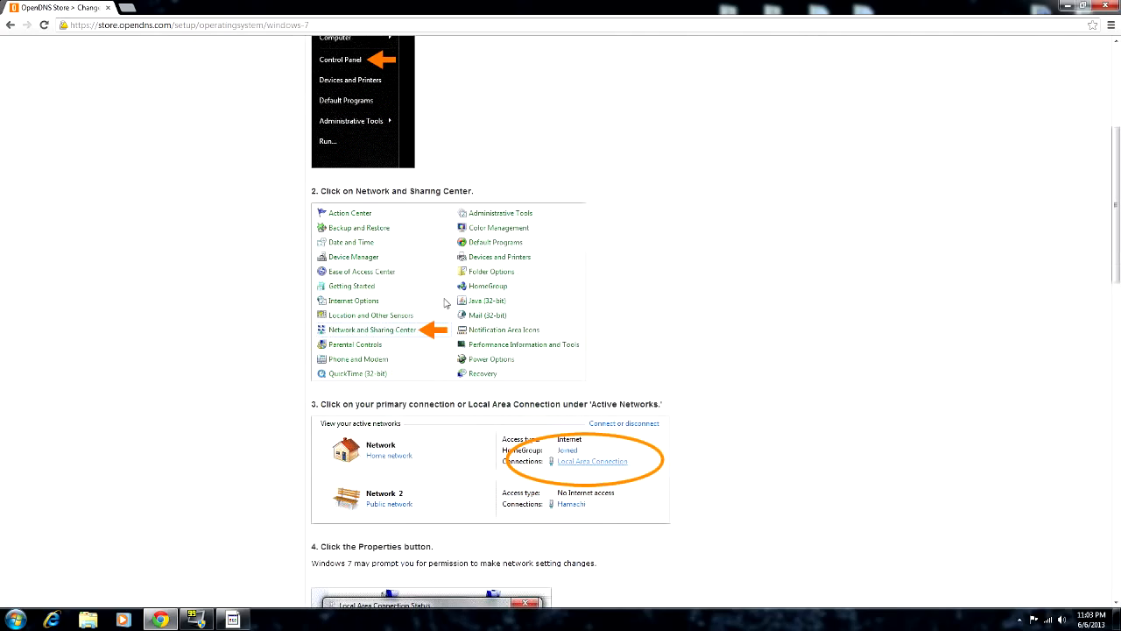
mouse_move(451, 372)
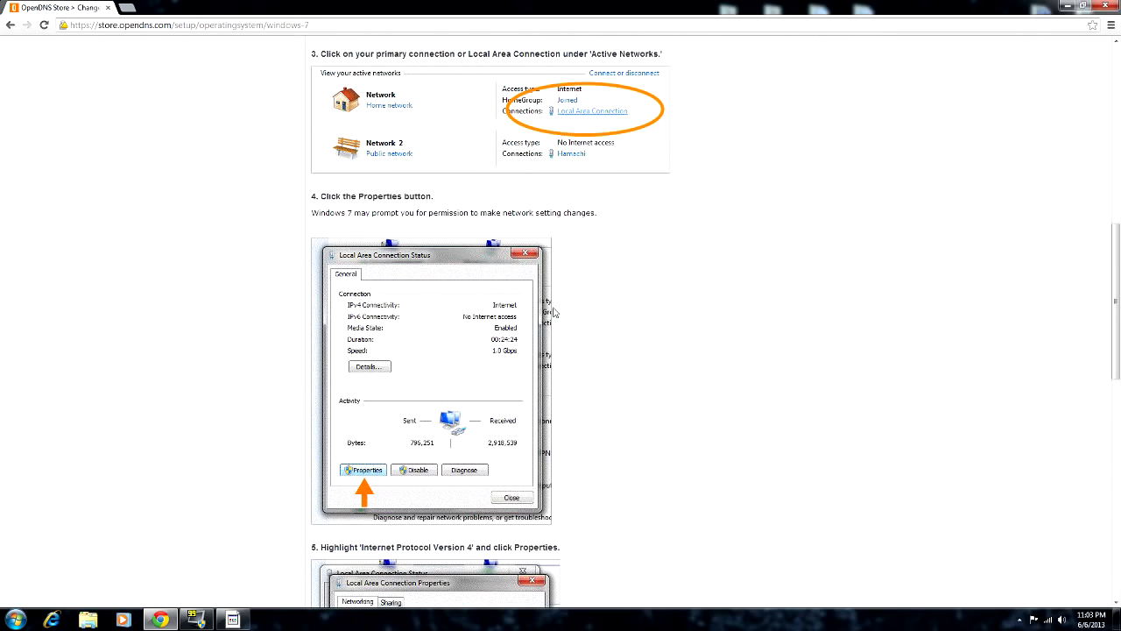
scroll(down, 3)
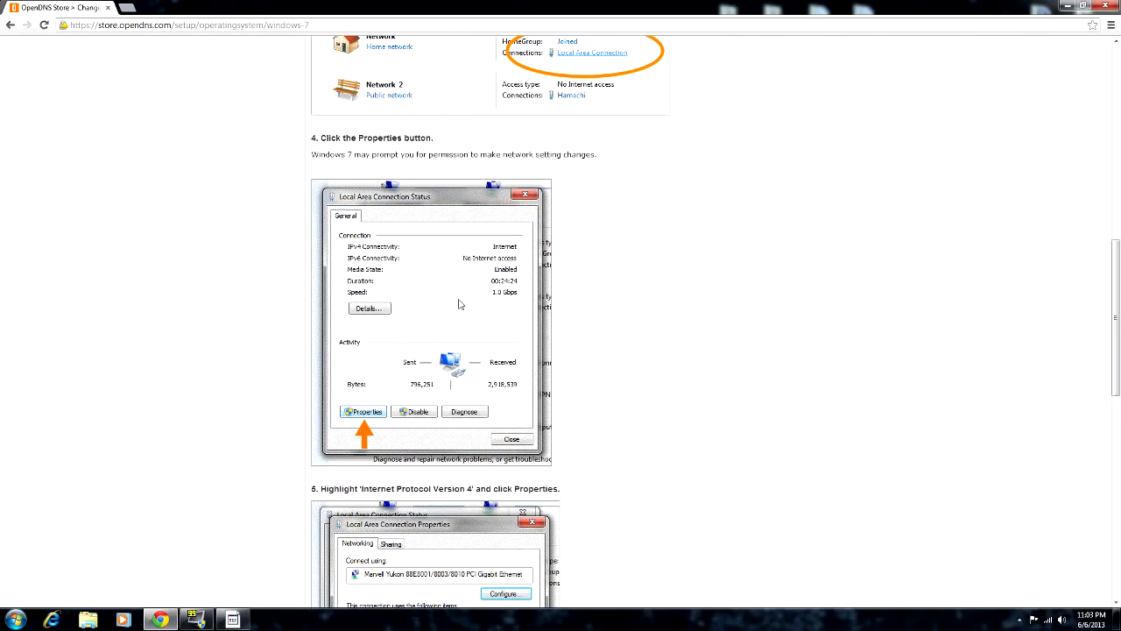
scroll(down, 3)
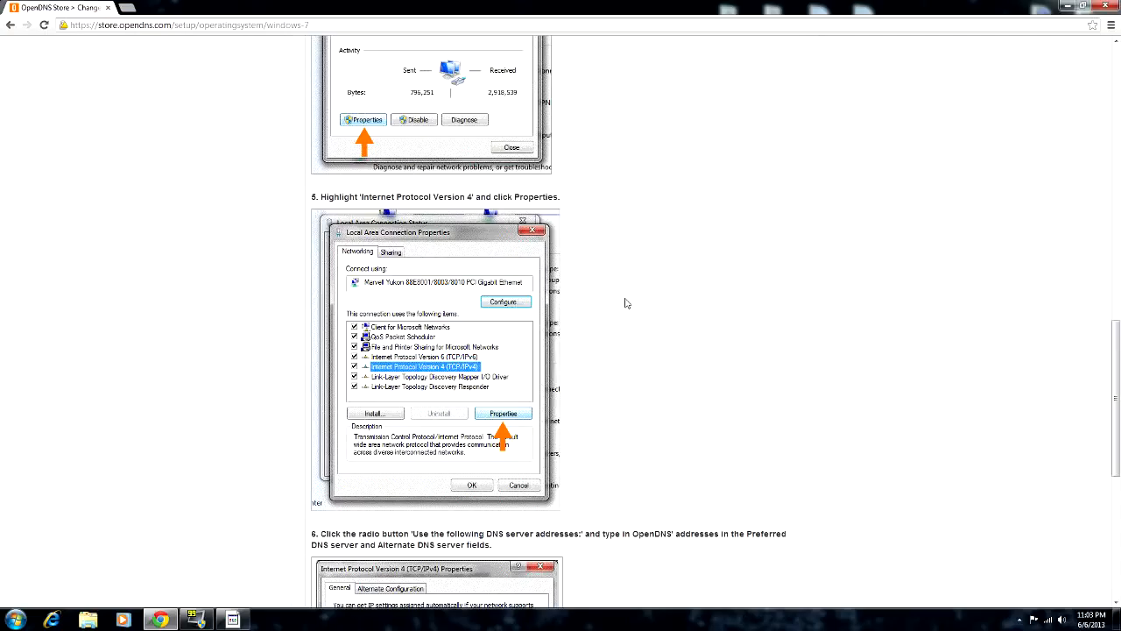
mouse_move(526, 348)
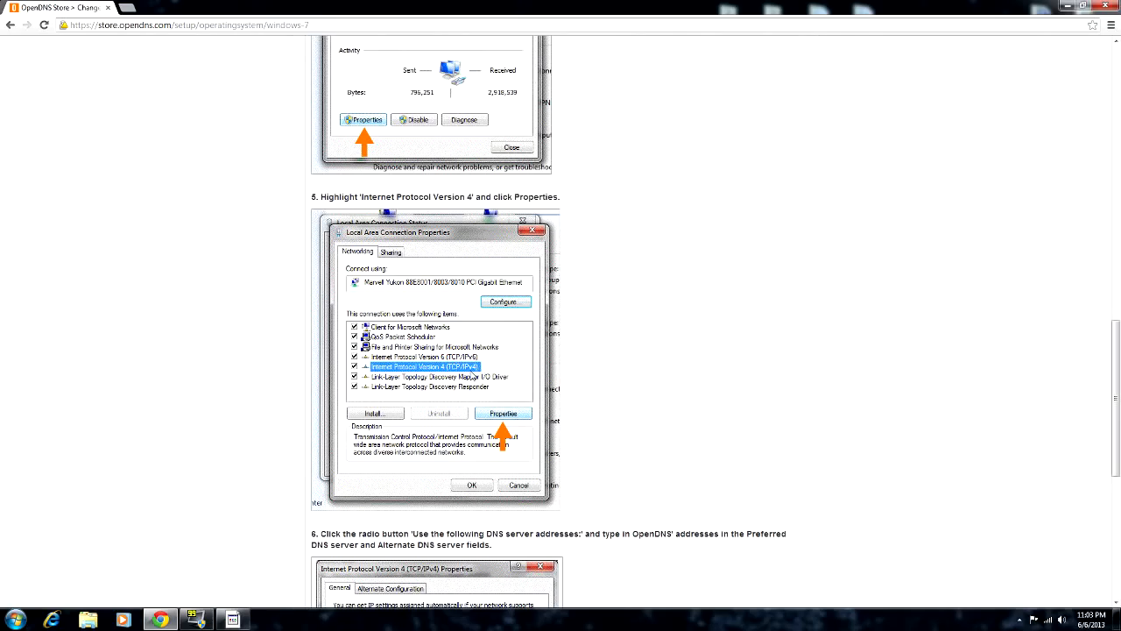
scroll(down, 3)
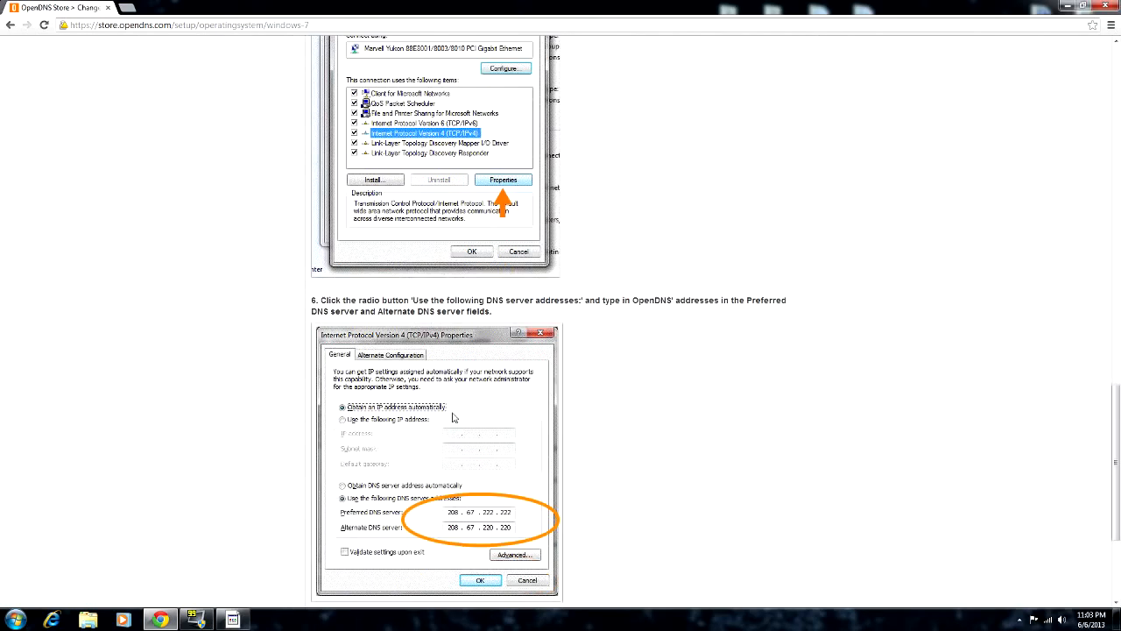
scroll(down, 3)
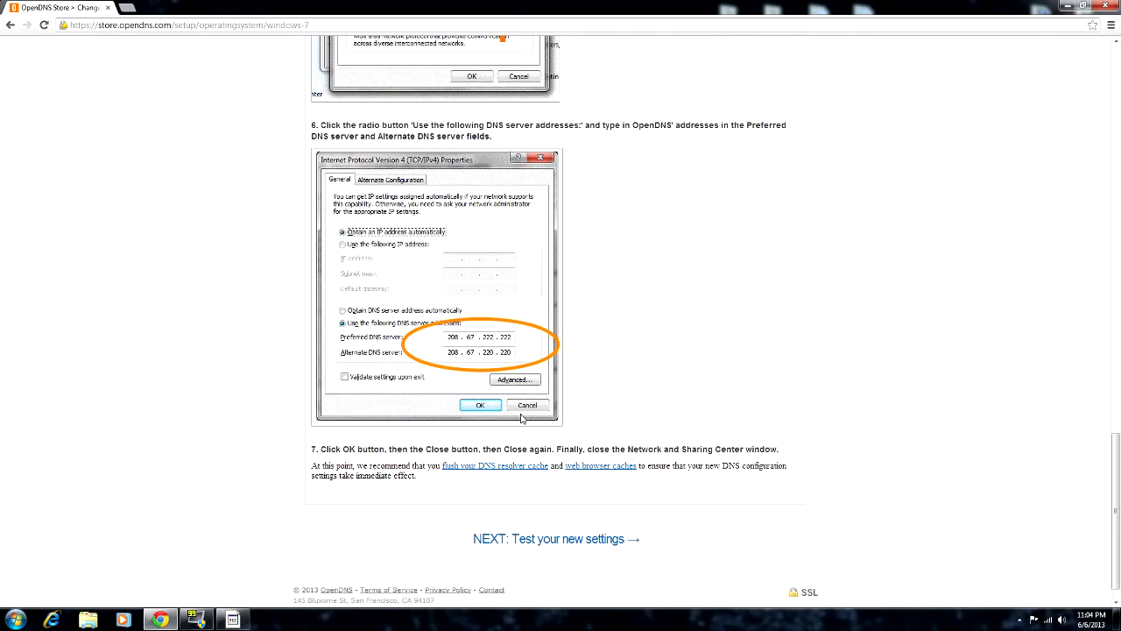
scroll(down, 3)
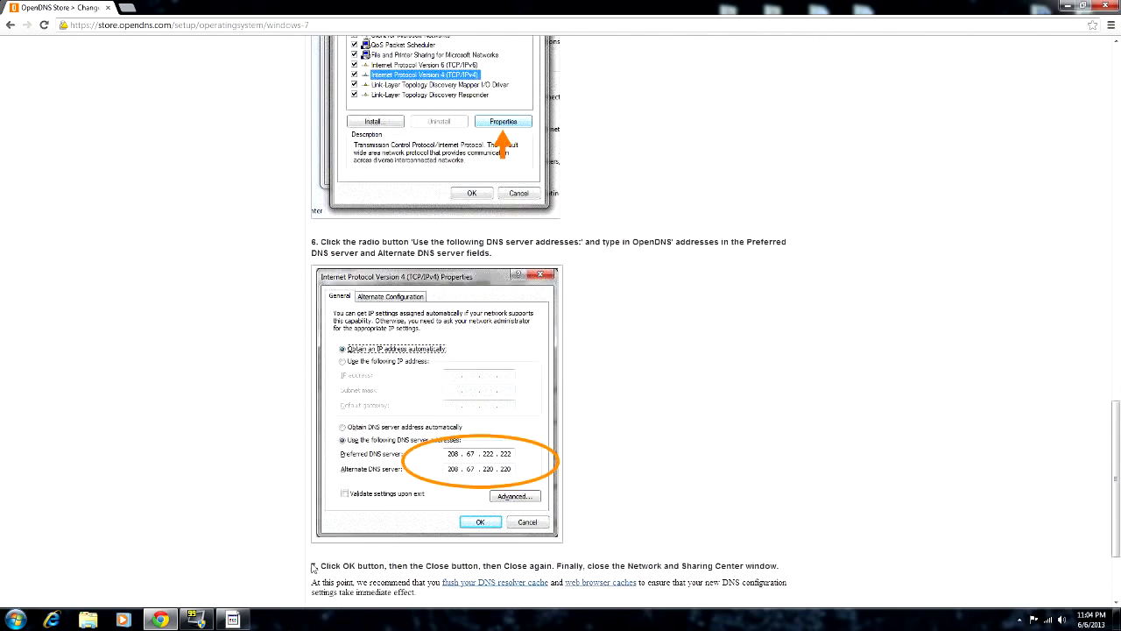
scroll(down, 3)
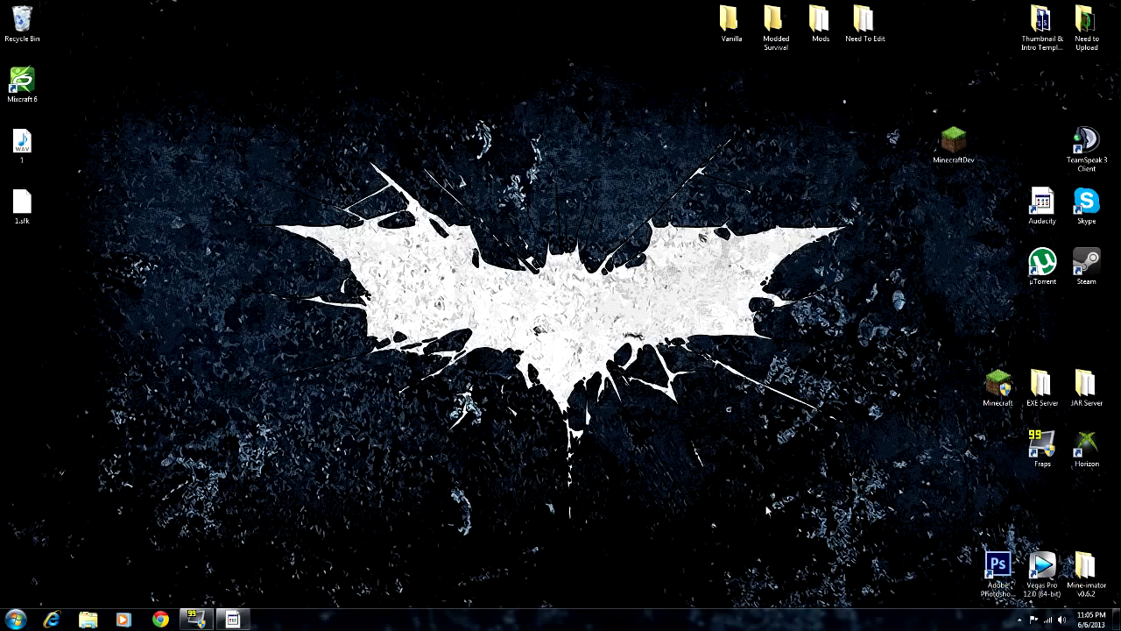
mouse_move(860, 484)
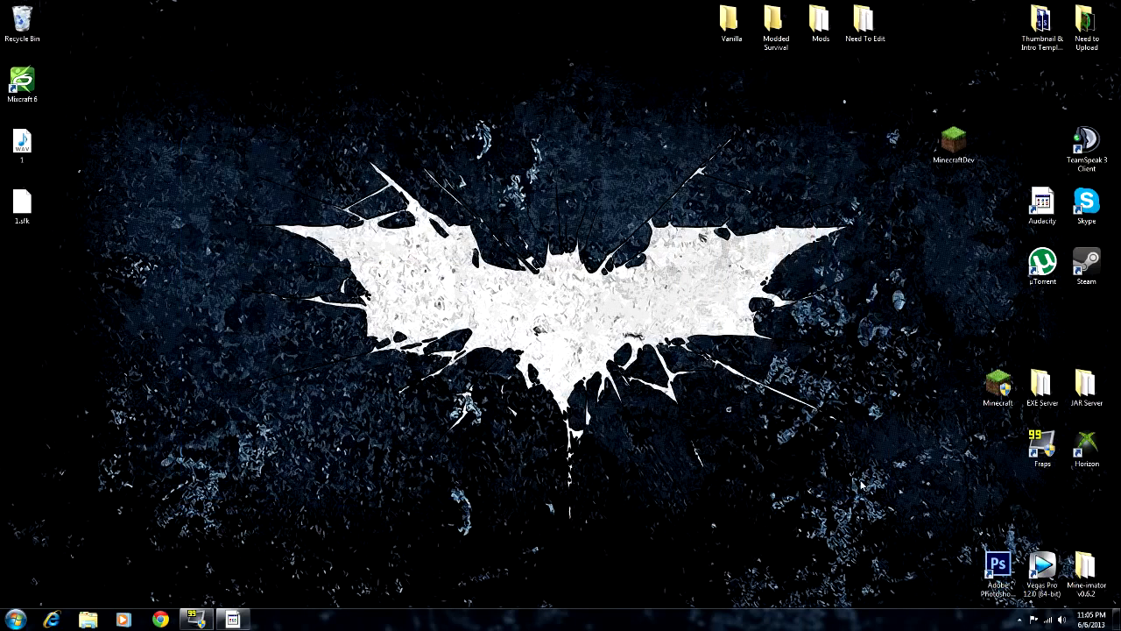